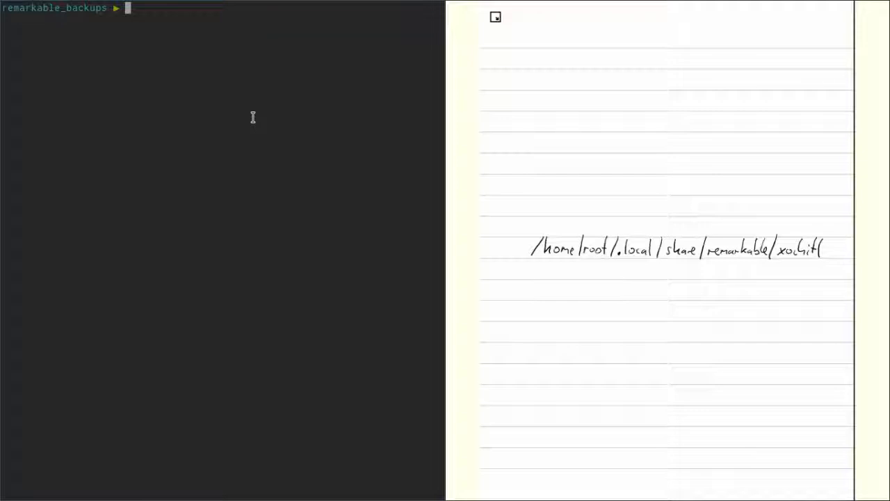
Run scp -r from root@ tablet's /home/root/.local/share/remarkable/xochitl into local folder xochitl_2018-08-10.
{"action": "type", "text": "scp"}
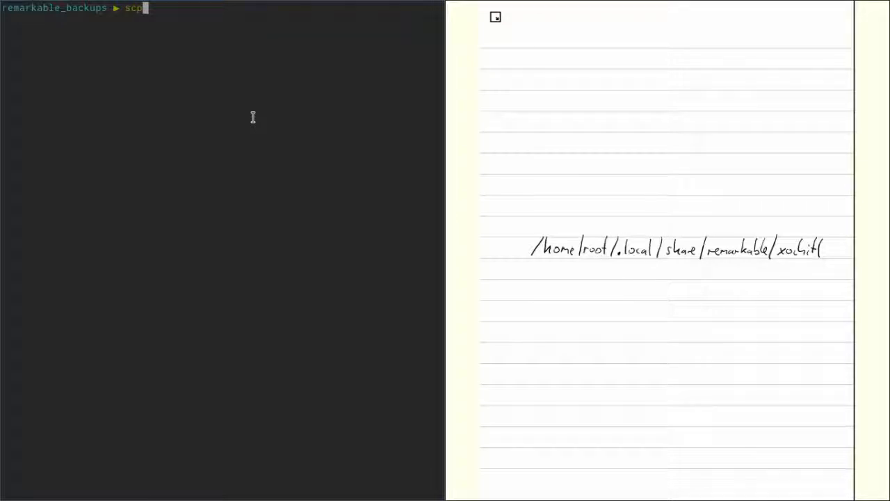
{"action": "type", "text": "\" \""}
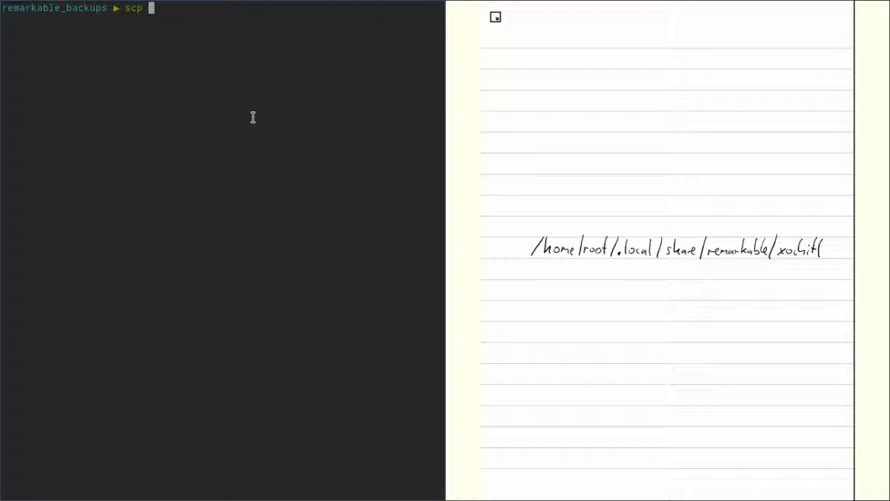
{"action": "type", "text": "root"}
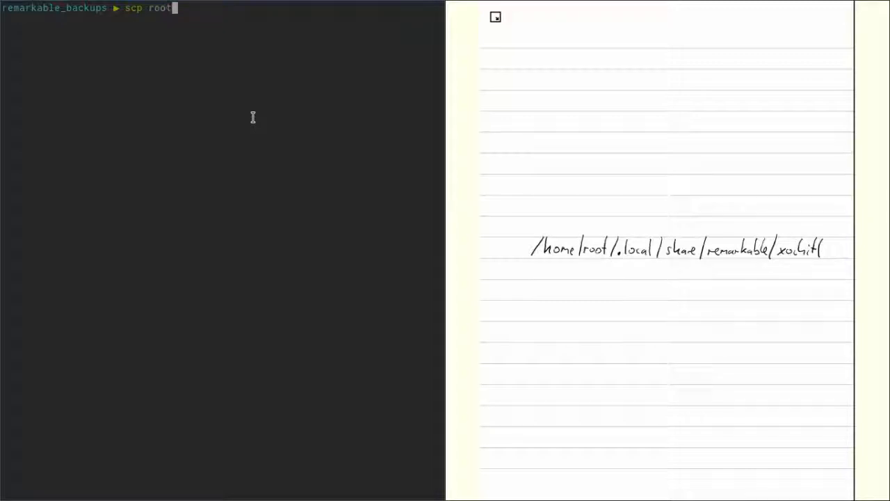
{"action": "type", "text": "@192"}
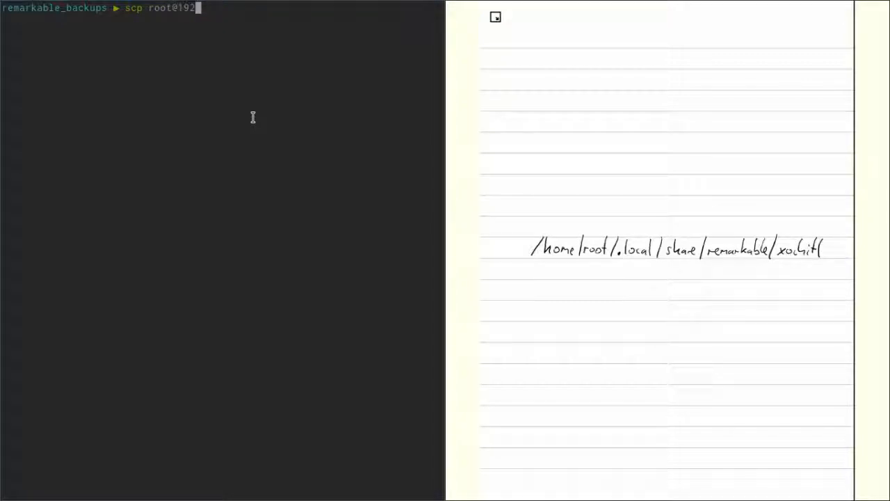
{"action": "type", "text": ".168.11"}
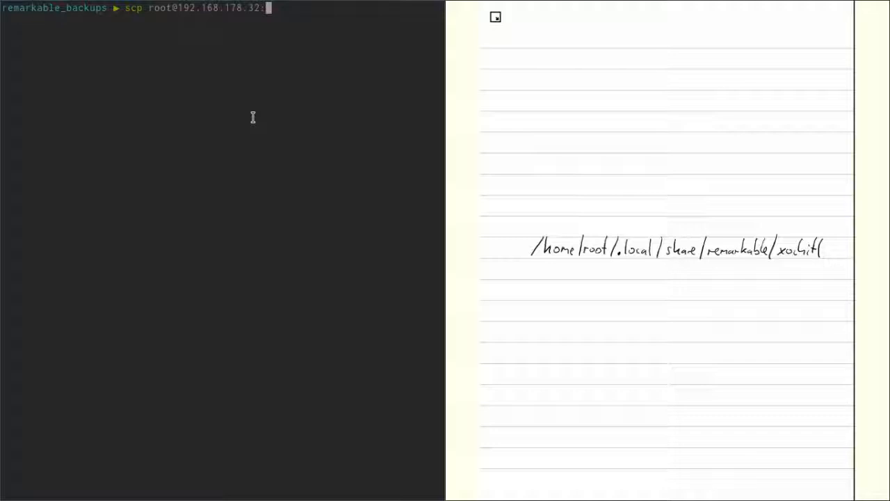
{"action": "type", "text": "/home/"}
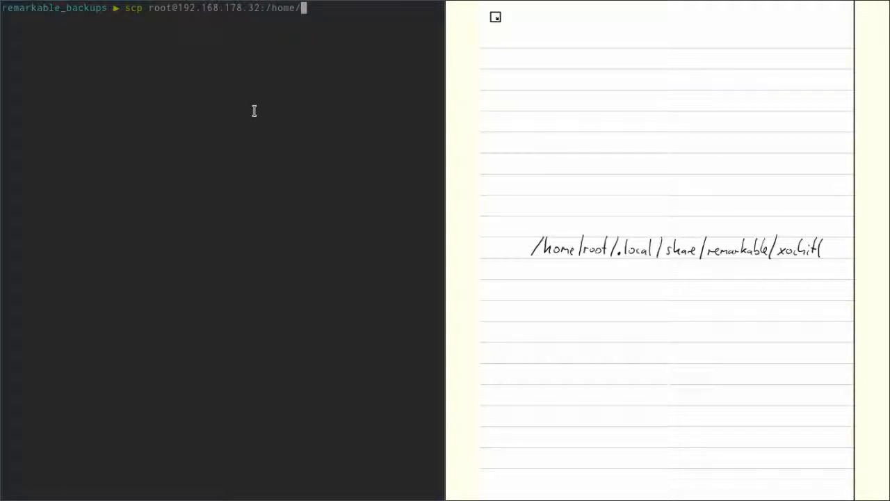
{"action": "type", "text": "root/.l"}
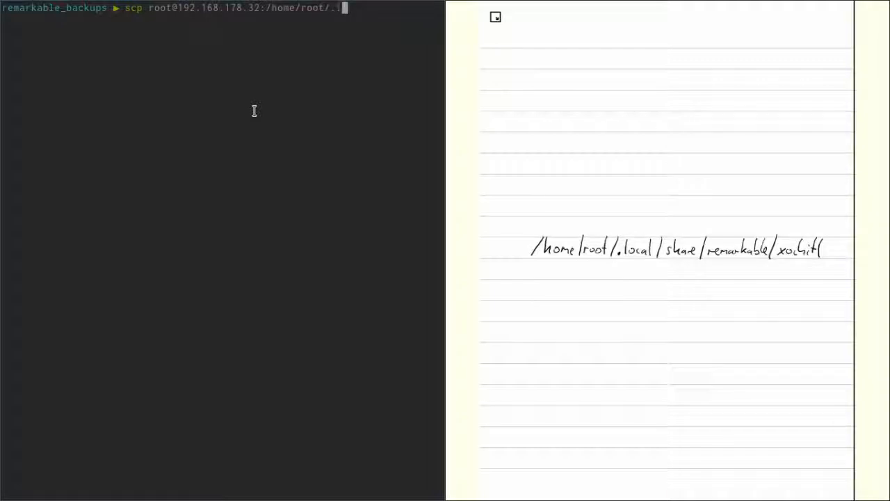
{"action": "type", "text": "ocal"}
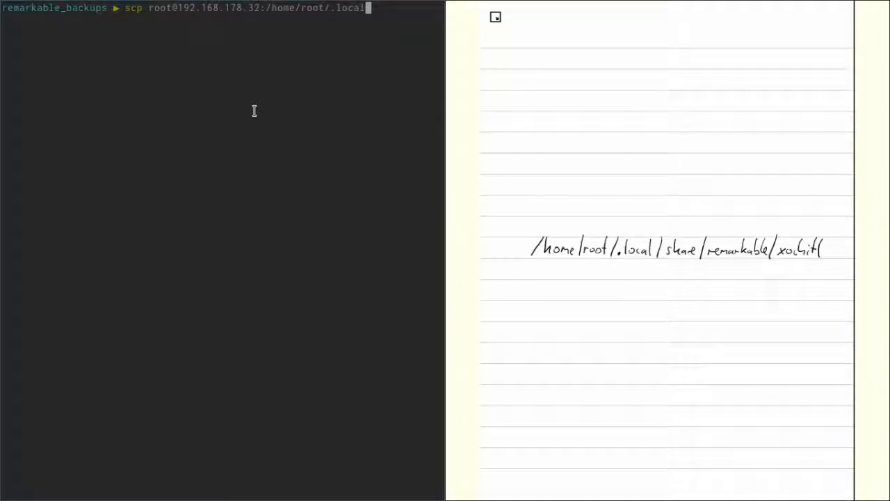
{"action": "type", "text": "/sharee/re"}
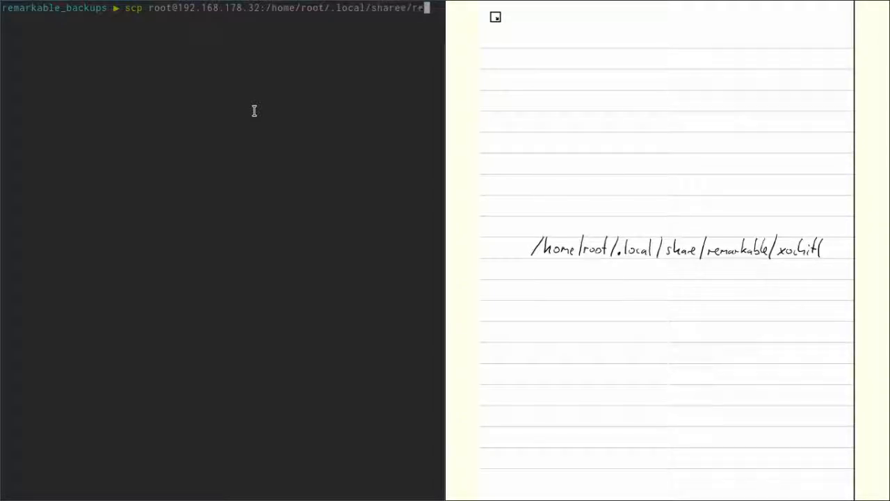
{"action": "type", "text": "remarkable"}
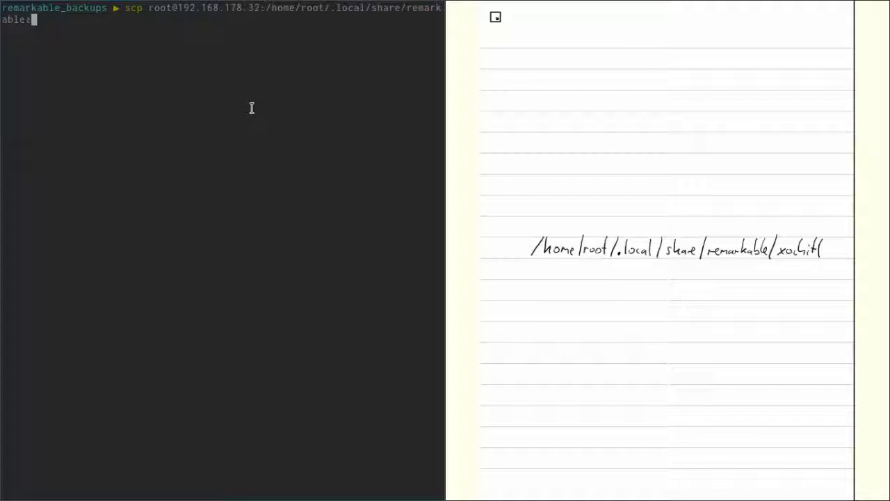
{"action": "type", "text": "/xochitl"}
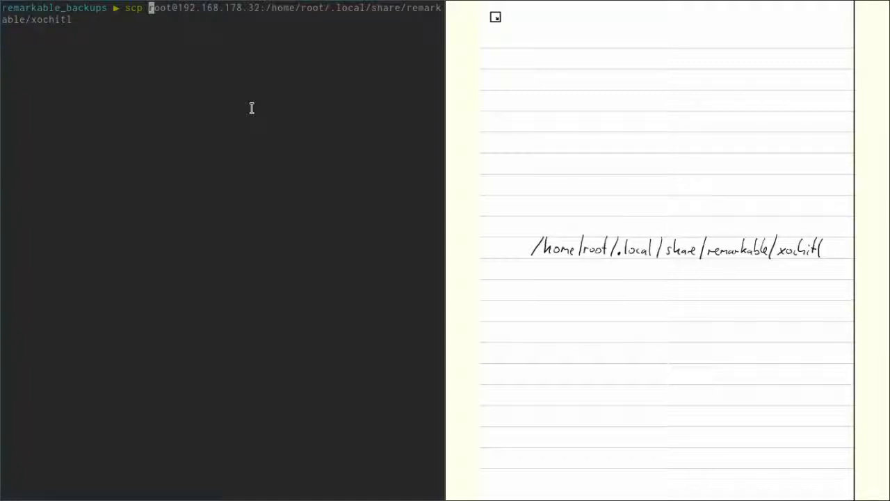
{"action": "type", "text": "-r"}
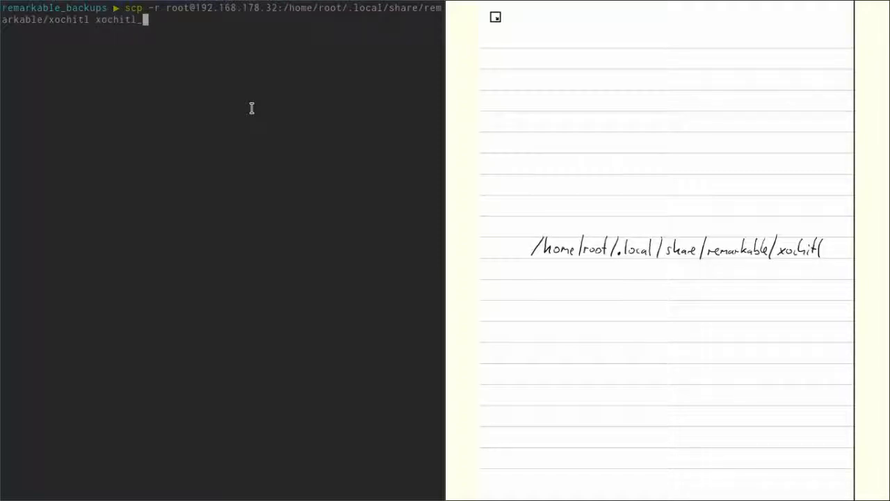
{"action": "type", "text": "2018-"}
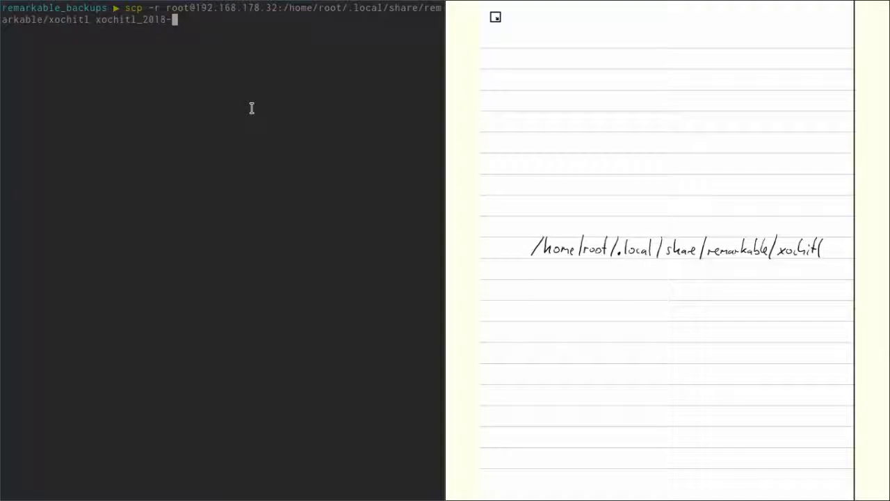
{"action": "type", "text": "08"}
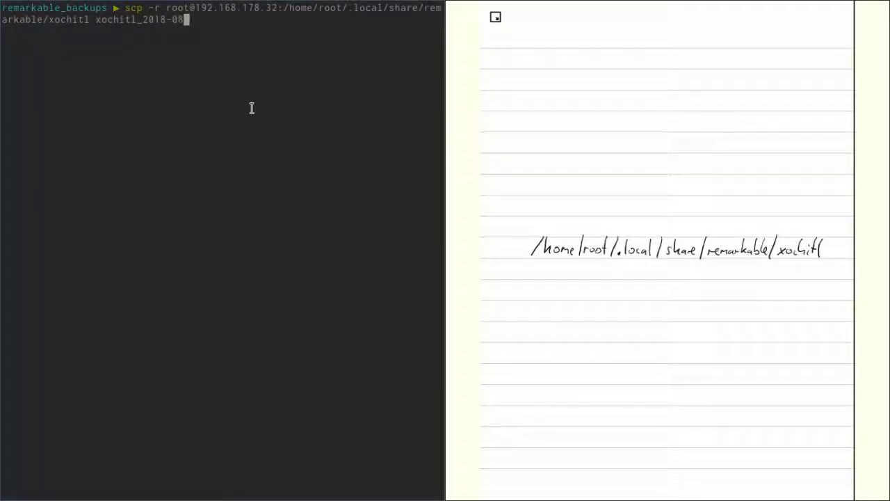
{"action": "type", "text": "-10"}
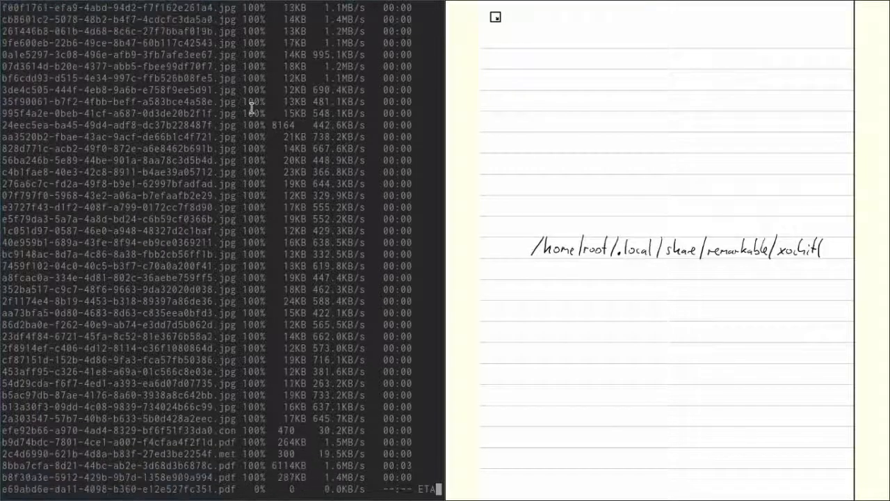
After the transfer finishes, change into the xochitl_2018-08-10 backup folder.
{"action": "scroll", "scroll_direction": "down", "scroll_amount": 3}
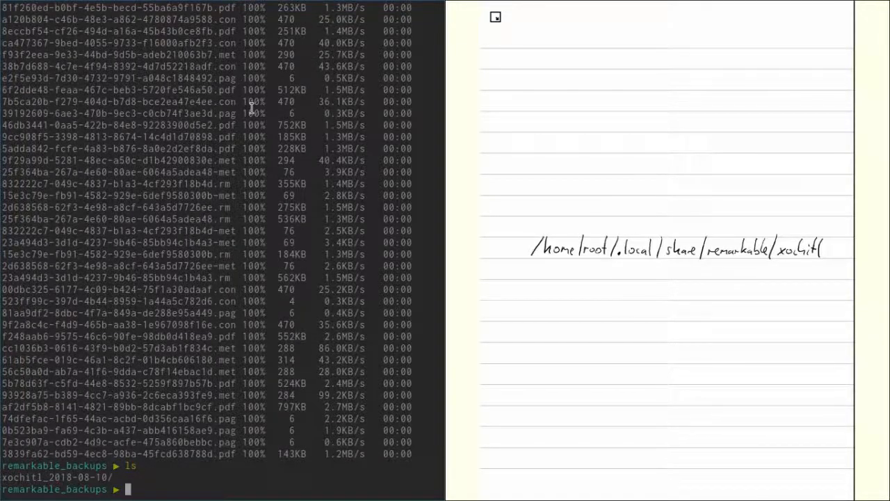
{"action": "type", "text": "cd xochitl_2018-08-10/"}
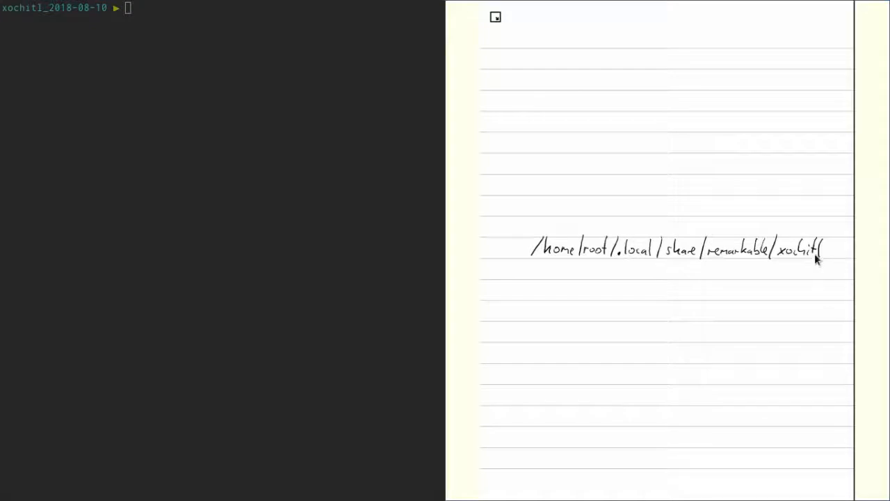
{"action": "type", "text": "scp"}
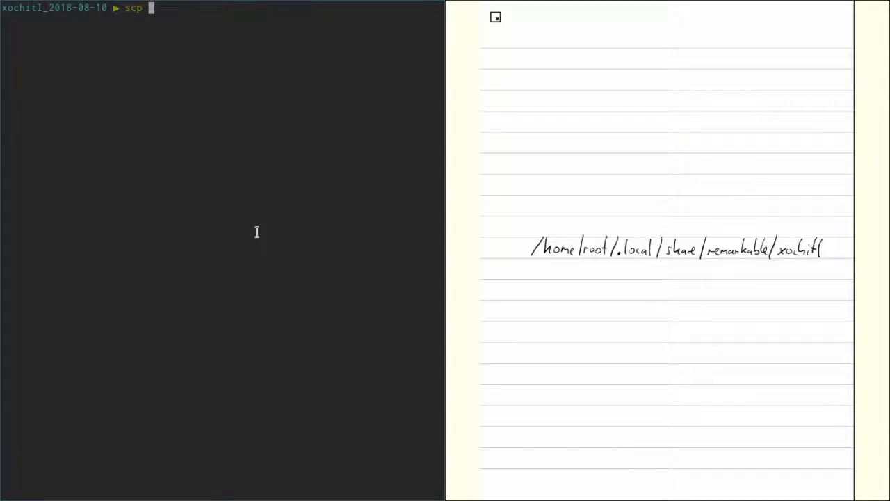
{"action": "type", "text": "*"}
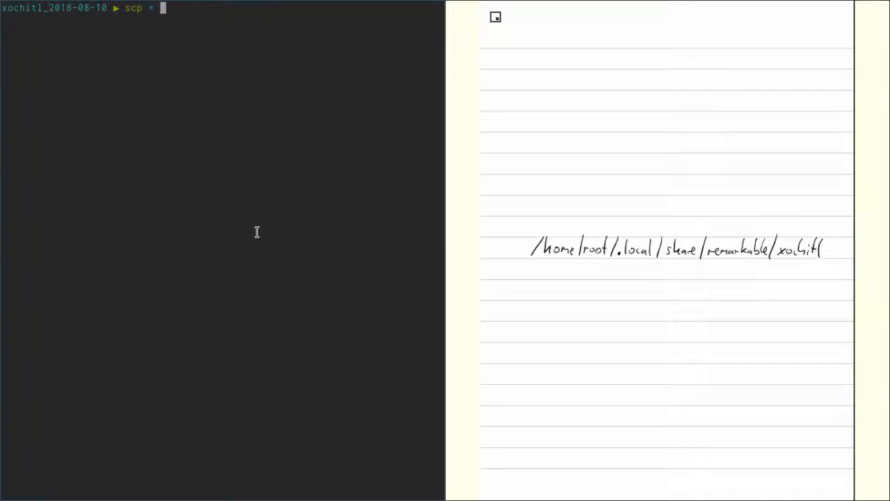
{"action": "type", "text": "root@"}
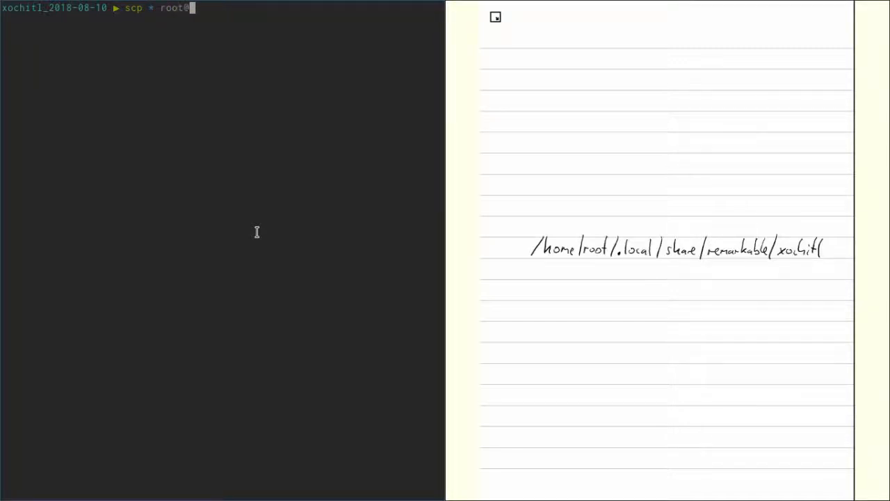
{"action": "type", "text": "192.168."}
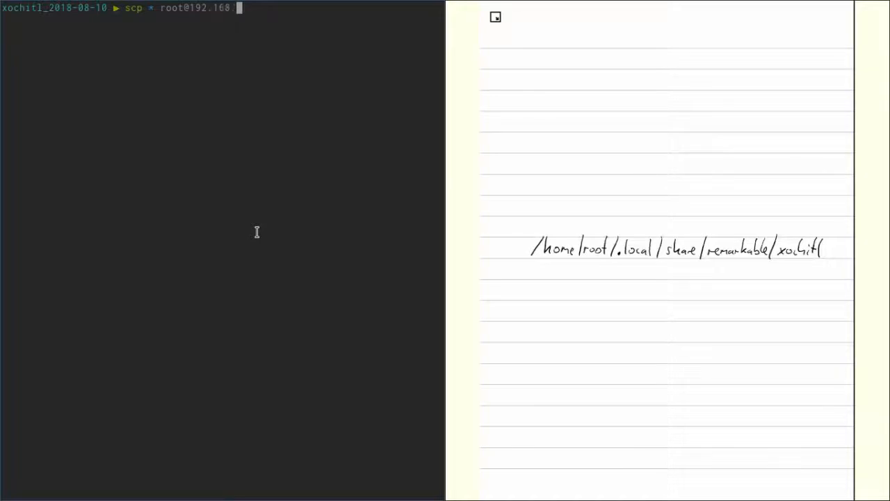
{"action": "type", "text": "178."}
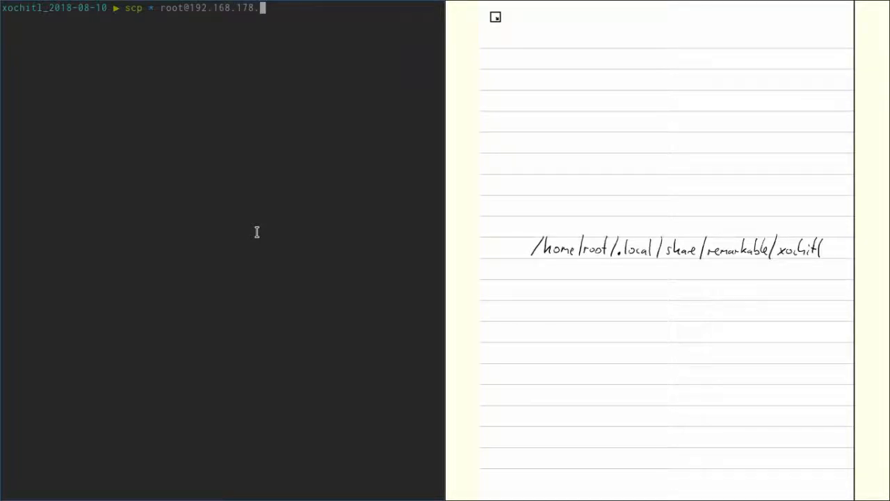
{"action": "type", "text": "32:/"}
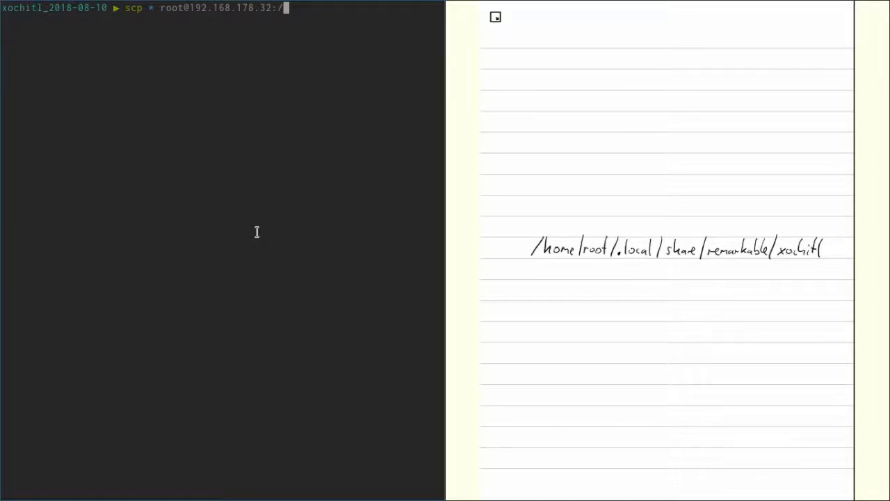
{"action": "type", "text": "home/root"}
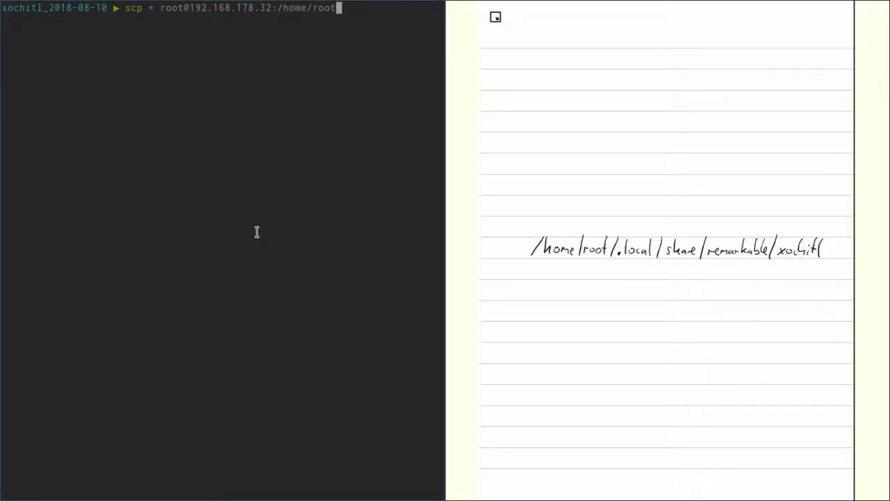
{"action": "type", "text": "/"}
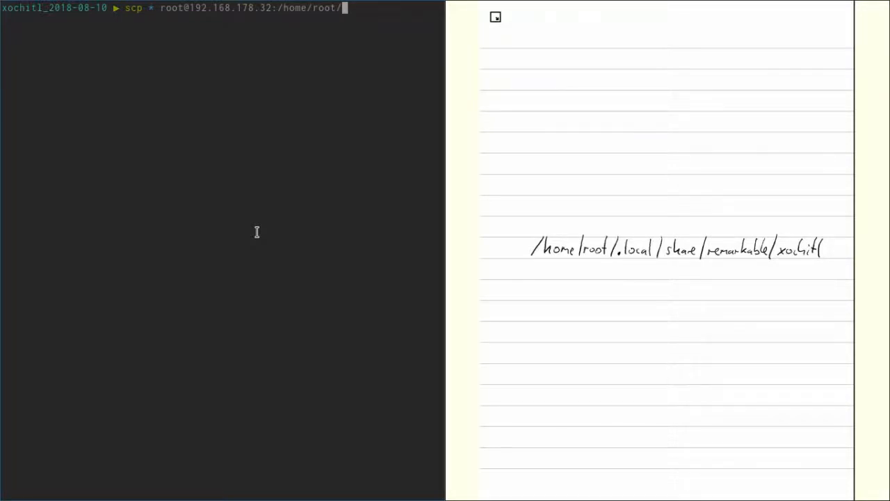
{"action": "type", "text": ".local/"}
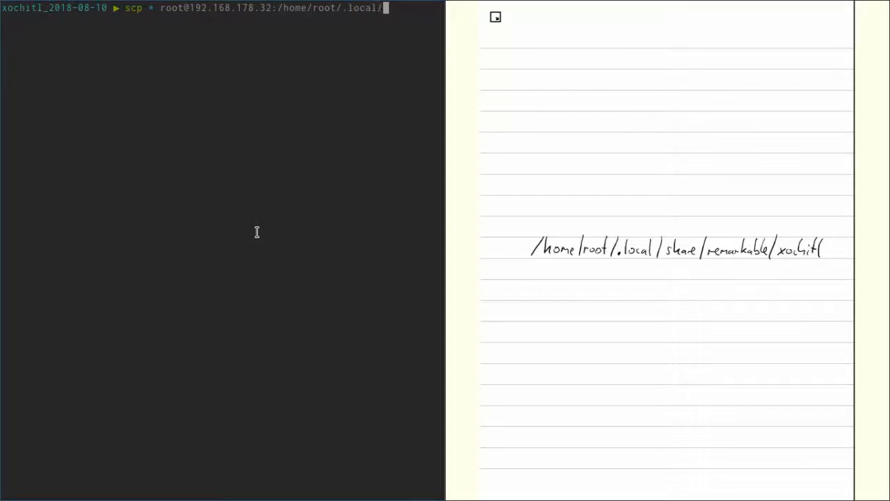
{"action": "type", "text": "share"}
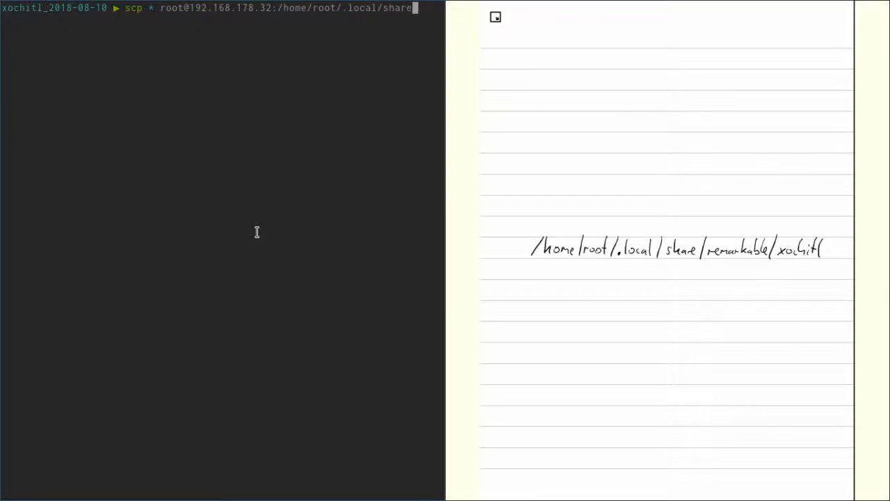
{"action": "type", "text": "/remarkable"}
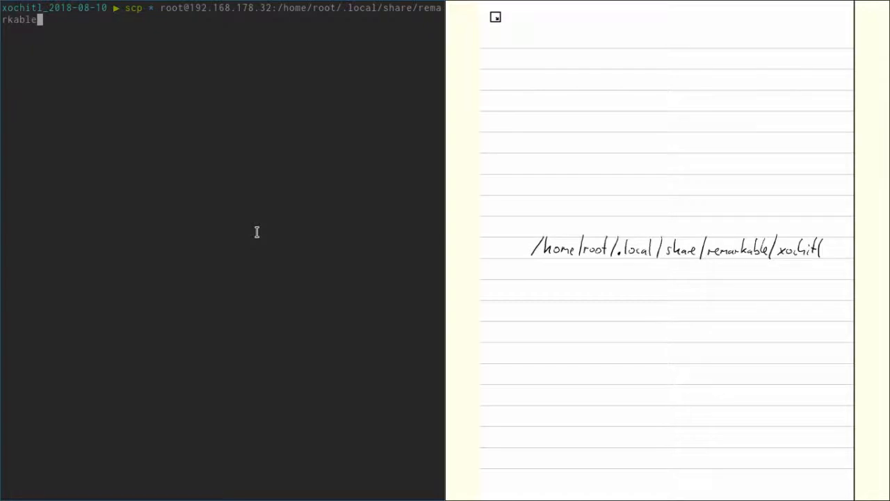
{"action": "type", "text": "/xoch"}
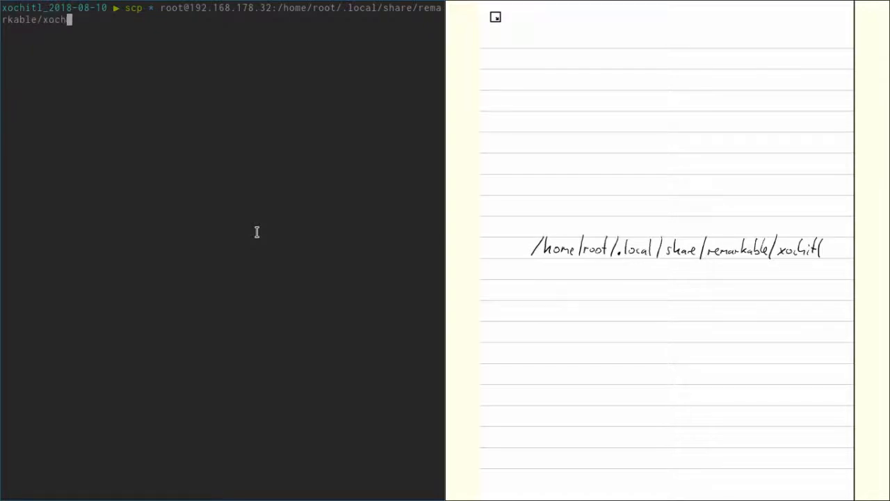
{"action": "type", "text": "itl"}
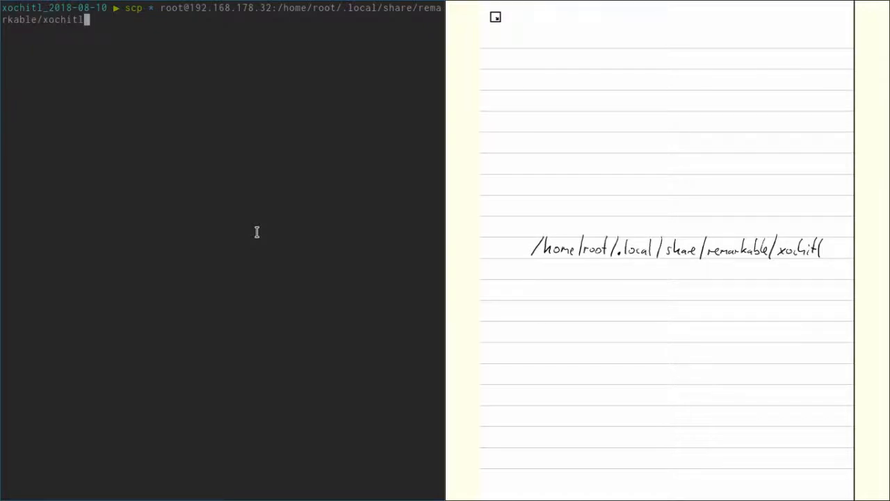
{"action": "type", "text": "/"}
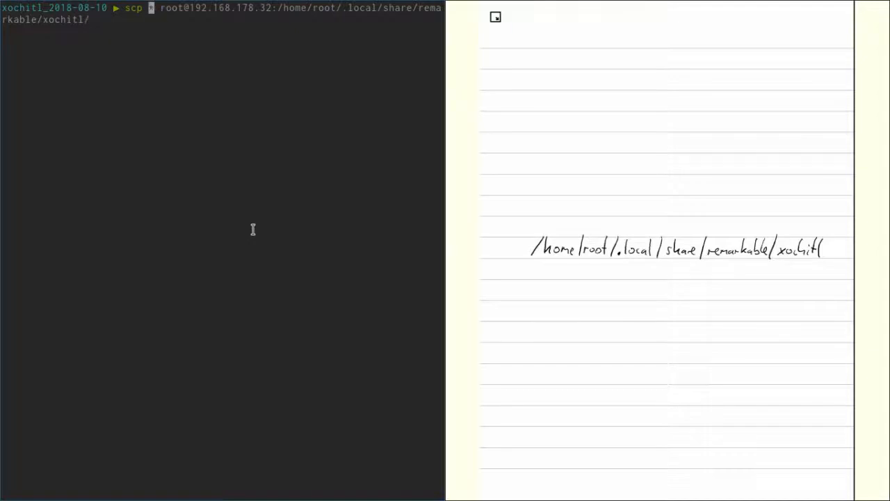
{"action": "type", "text": "-r"}
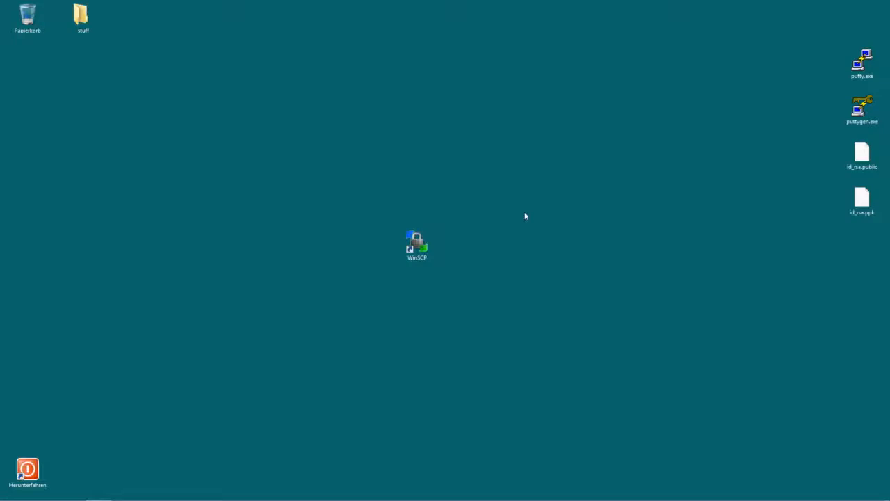
Launch WinSCP from the desktop and log in to the saved reMarkable session.
{"action": "left_click", "coordinate": [415, 245]}
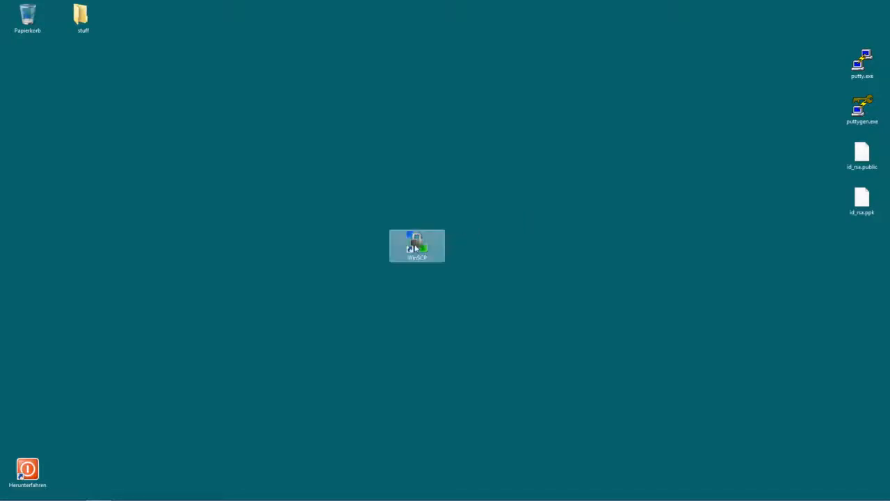
{"action": "double_click", "coordinate": [417, 245]}
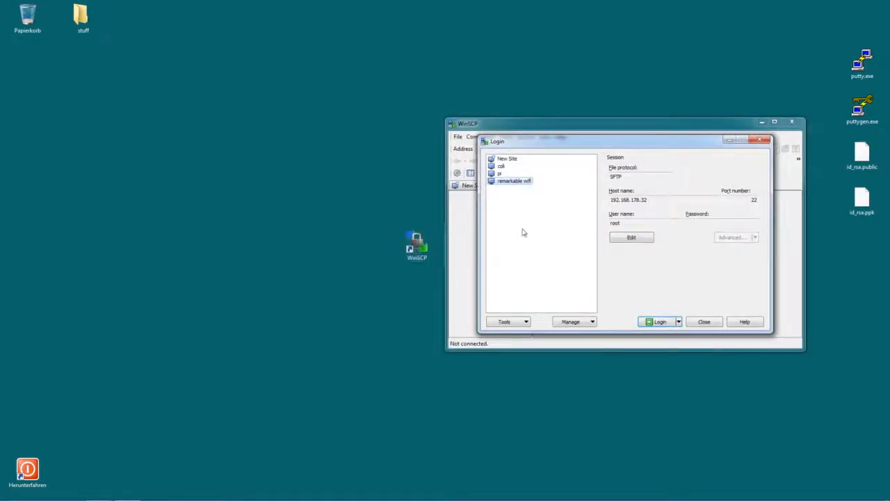
{"action": "left_click", "coordinate": [658, 321]}
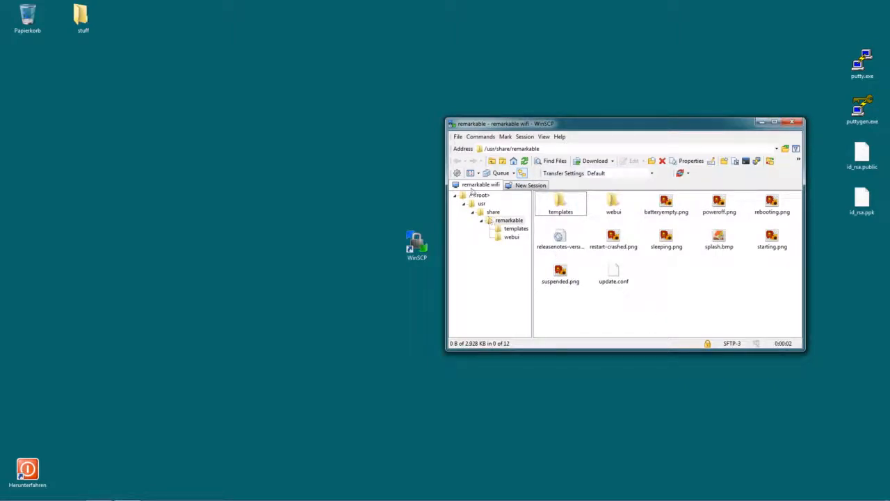
{"action": "mouse_move", "coordinate": [643, 256]}
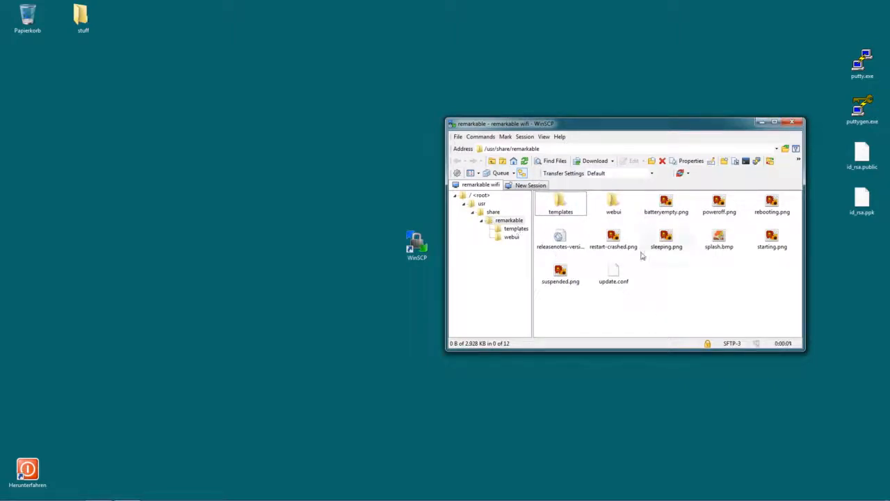
{"action": "mouse_move", "coordinate": [650, 255]}
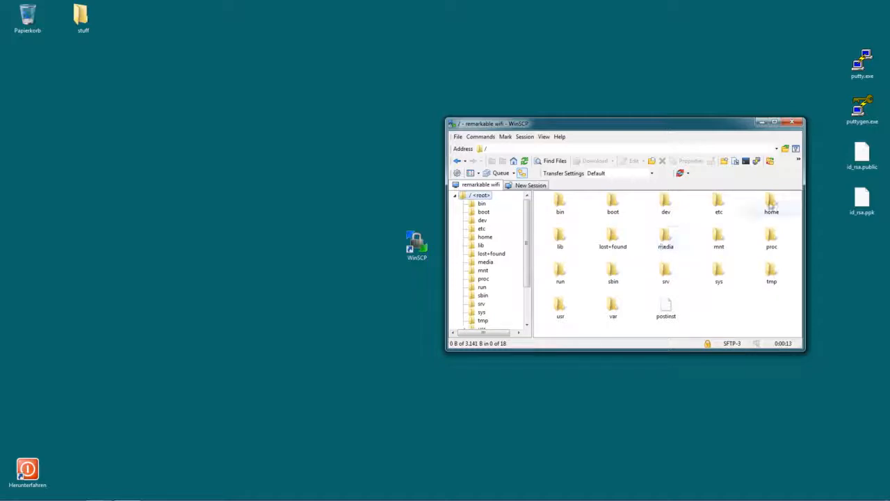
Browse from home down to the xochitl folder and look through its long-named notebook files.
{"action": "double_click", "coordinate": [770, 202]}
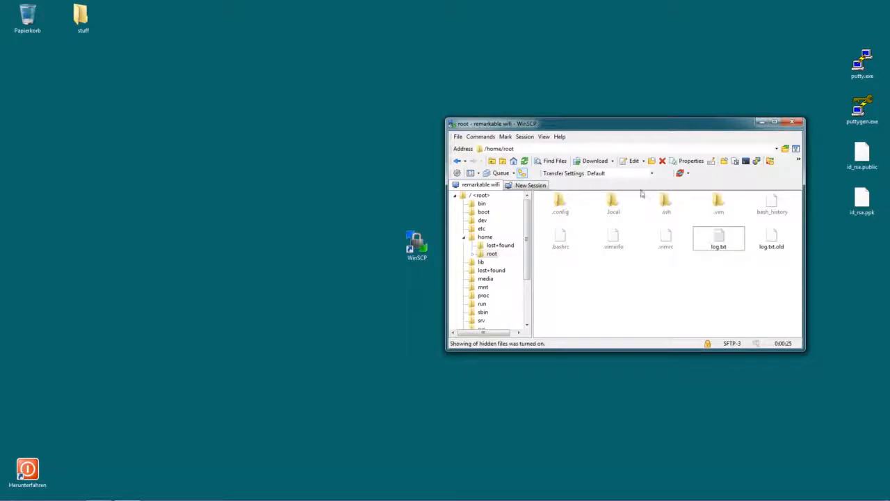
{"action": "double_click", "coordinate": [612, 201]}
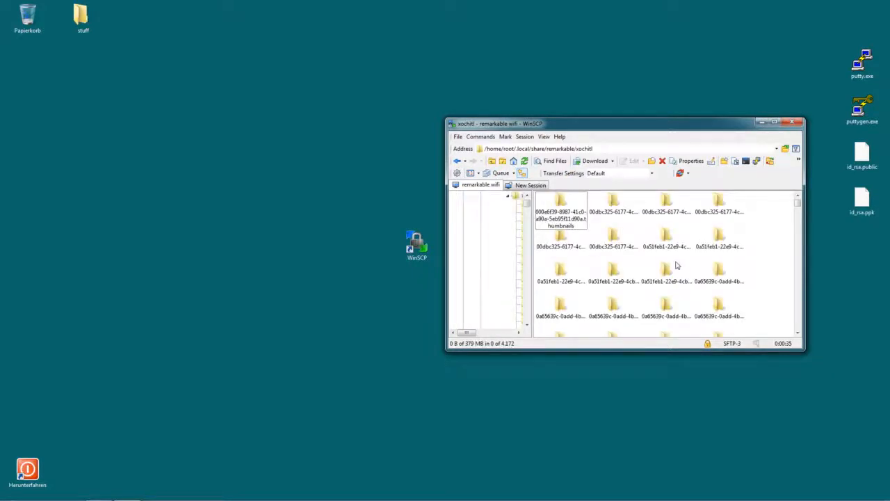
{"action": "scroll", "scroll_direction": "down", "scroll_amount": 3}
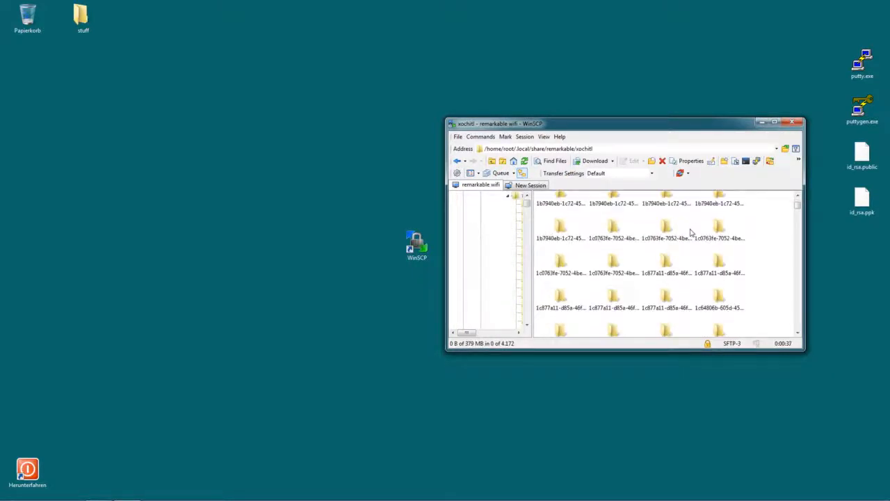
{"action": "scroll", "scroll_direction": "down", "scroll_amount": 3}
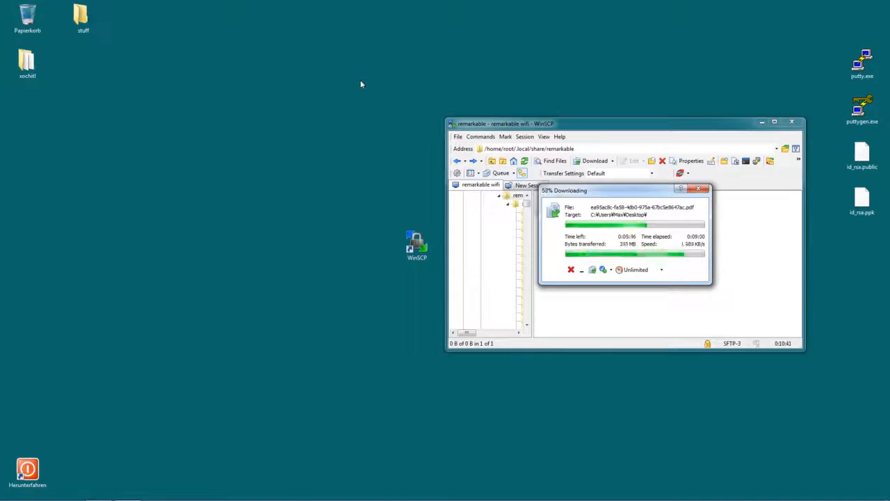
{"action": "mouse_move", "coordinate": [218, 144]}
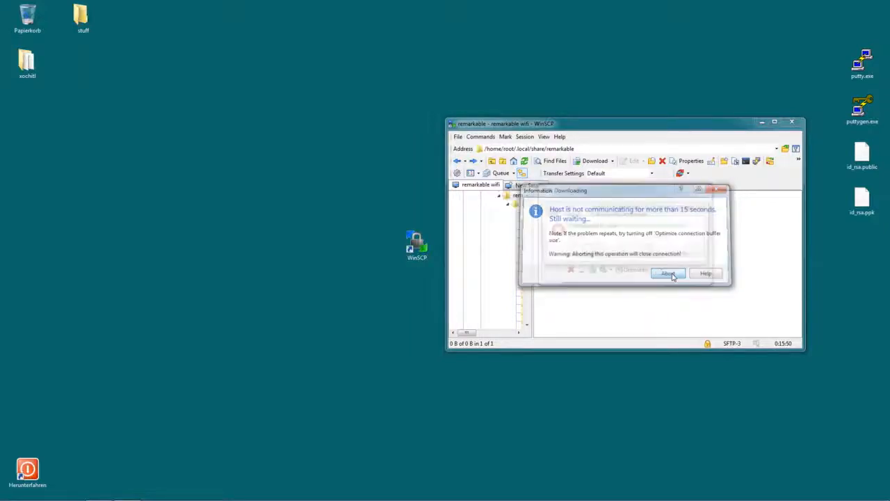
Abort the stalled xochitl download and reconnect so the transfer resumes.
{"action": "left_click", "coordinate": [668, 273]}
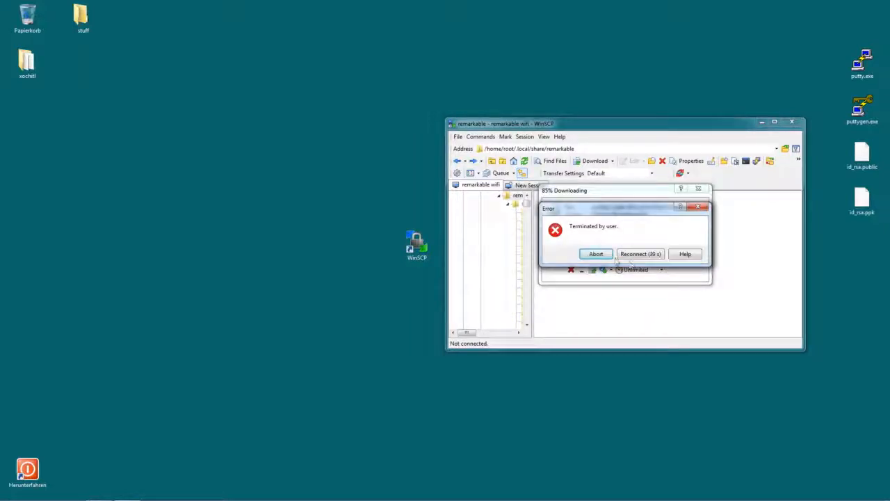
{"action": "left_click", "coordinate": [639, 253]}
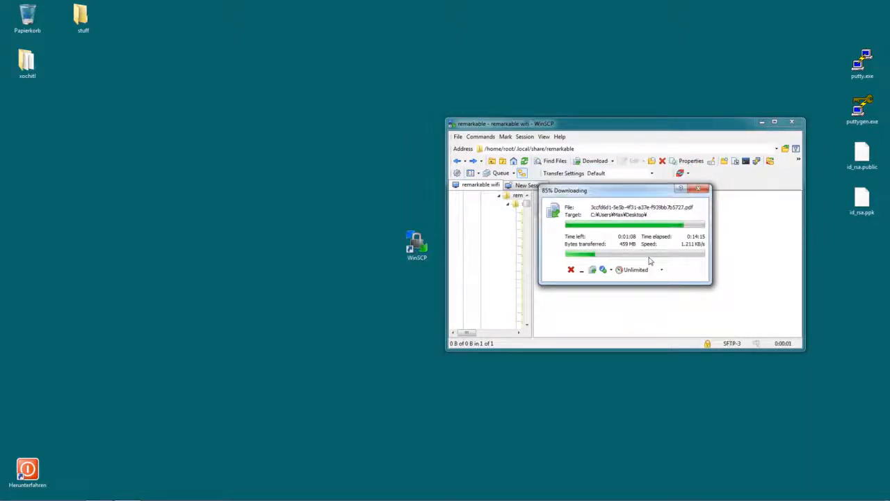
{"action": "mouse_move", "coordinate": [677, 275]}
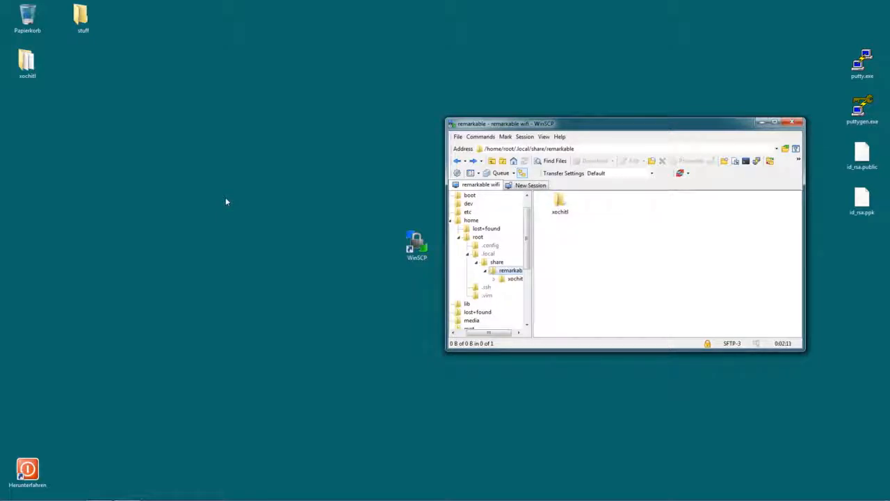
Open the remote xochitl folder and the downloaded desktop copy, selecting all local files for restore.
{"action": "left_click", "coordinate": [559, 203]}
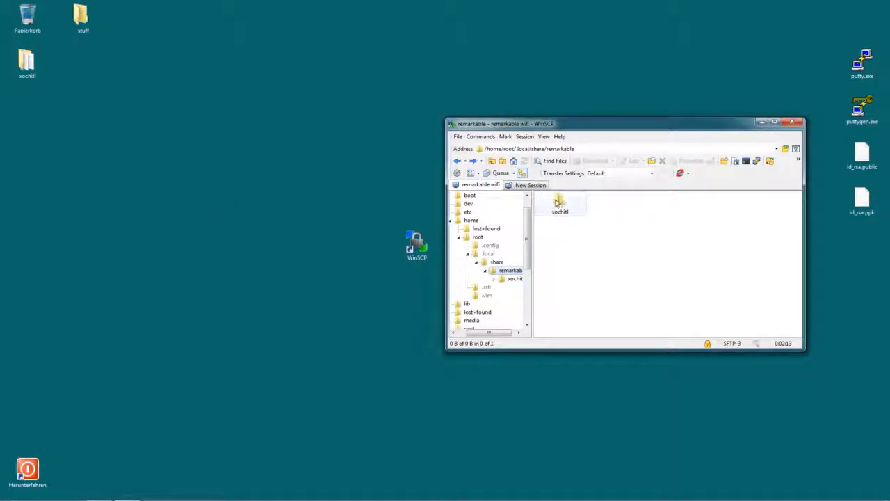
{"action": "left_click", "coordinate": [559, 201]}
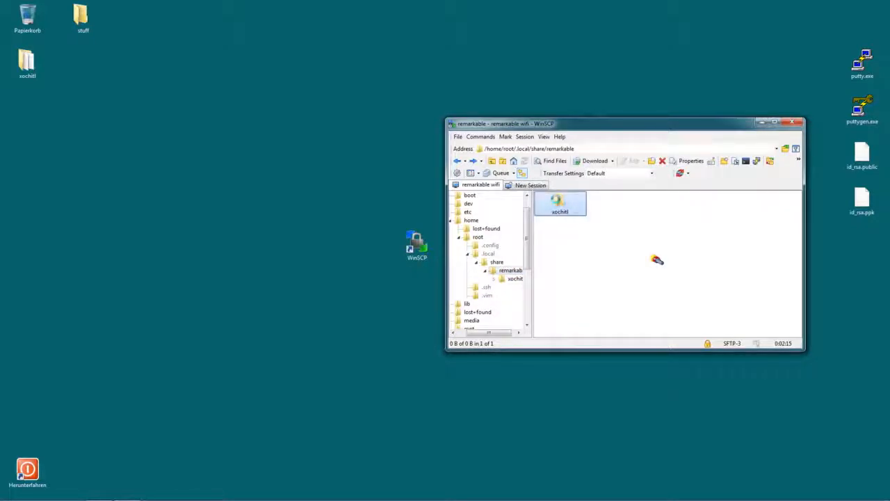
{"action": "double_click", "coordinate": [559, 202]}
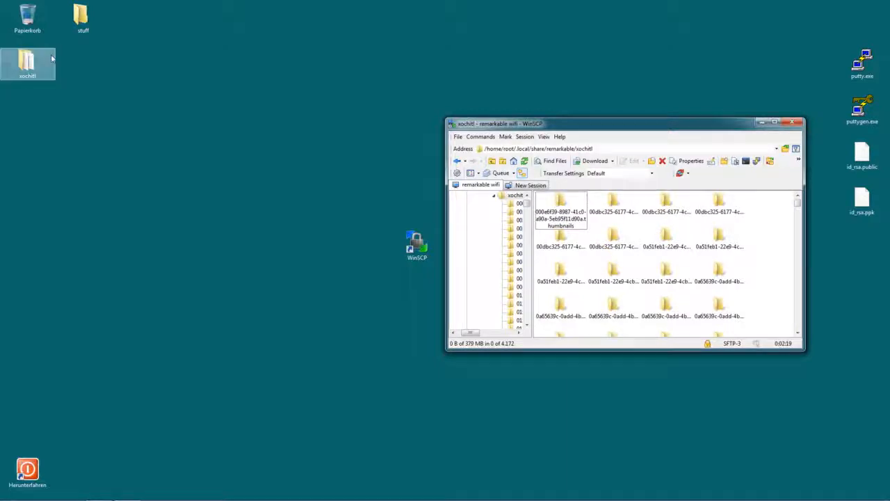
{"action": "double_click", "coordinate": [28, 59]}
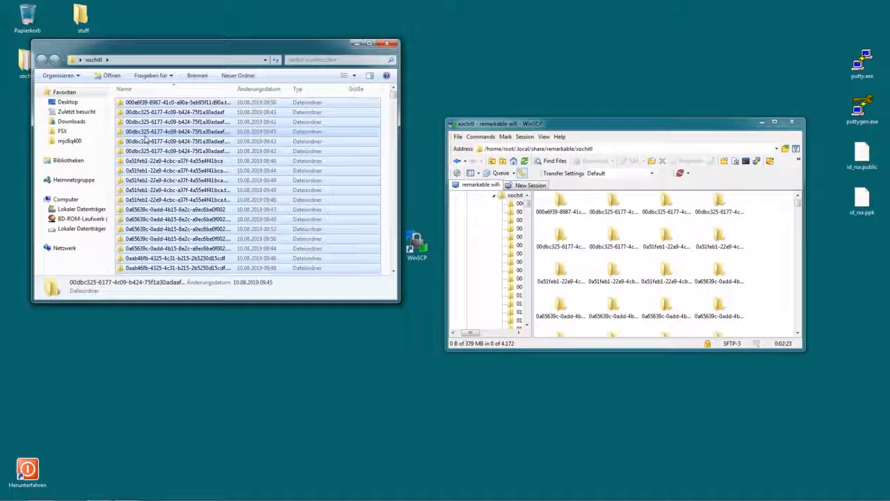
{"action": "key", "text": "ctrl+a"}
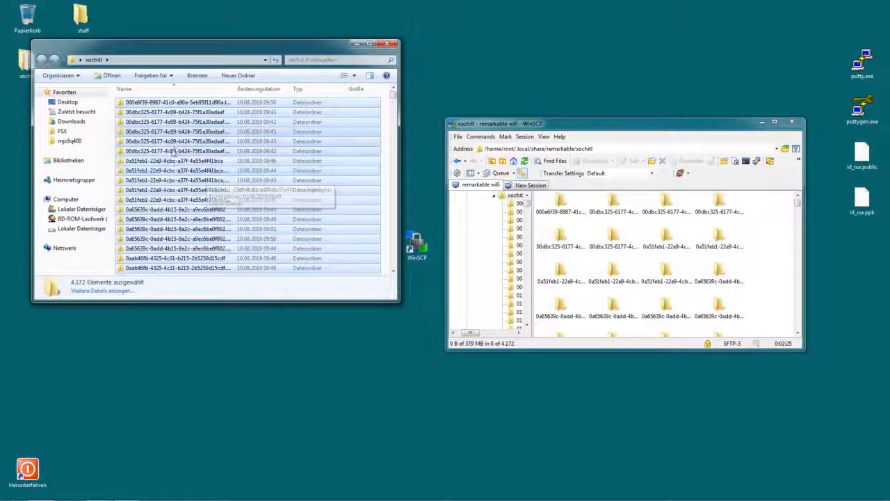